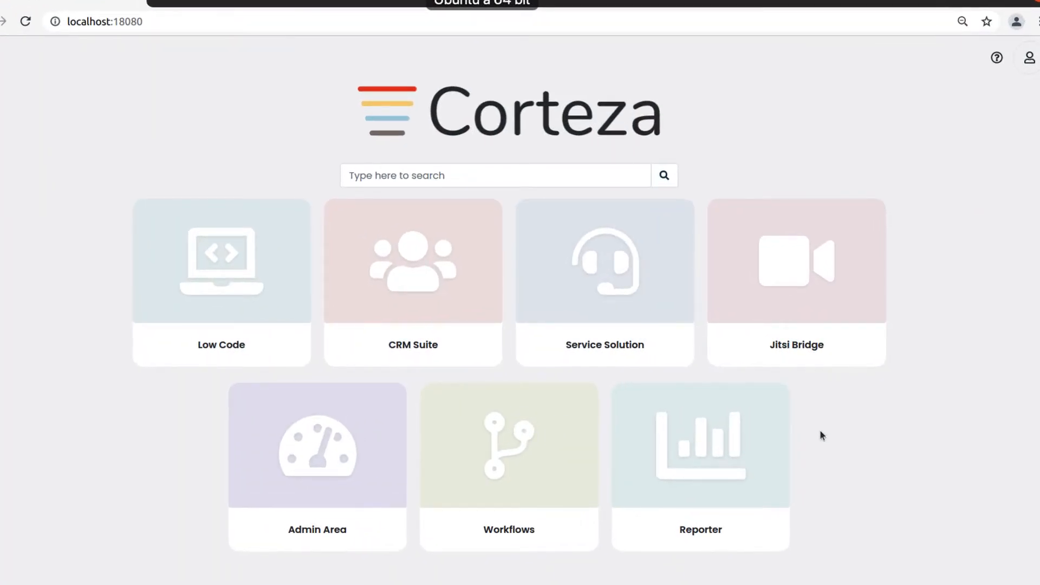
{"action": "mouse_move", "coordinate": [484, 344]}
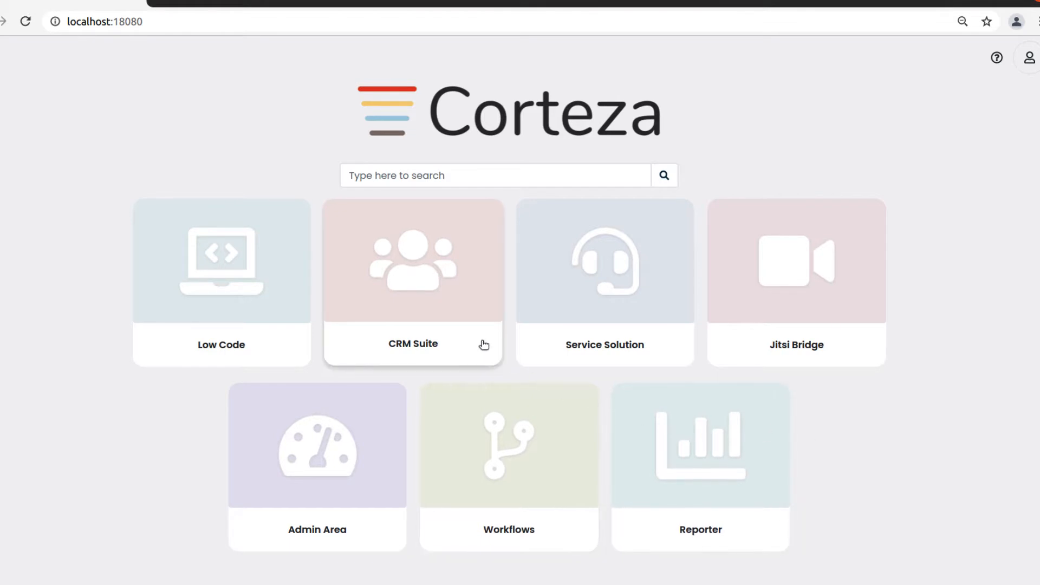
Step: Open the CRM Suite from the Corteza launcher to reach its Home dashboard
{"action": "left_click", "coordinate": [412, 282]}
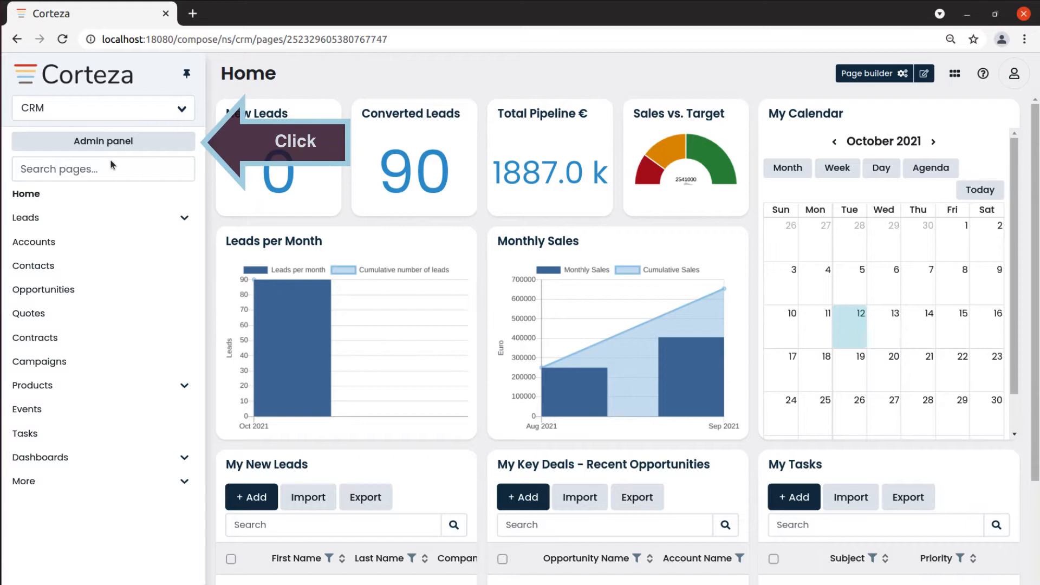
Step: In the CRM admin panel's Charts list, show the new chart type options
{"action": "left_click", "coordinate": [103, 141]}
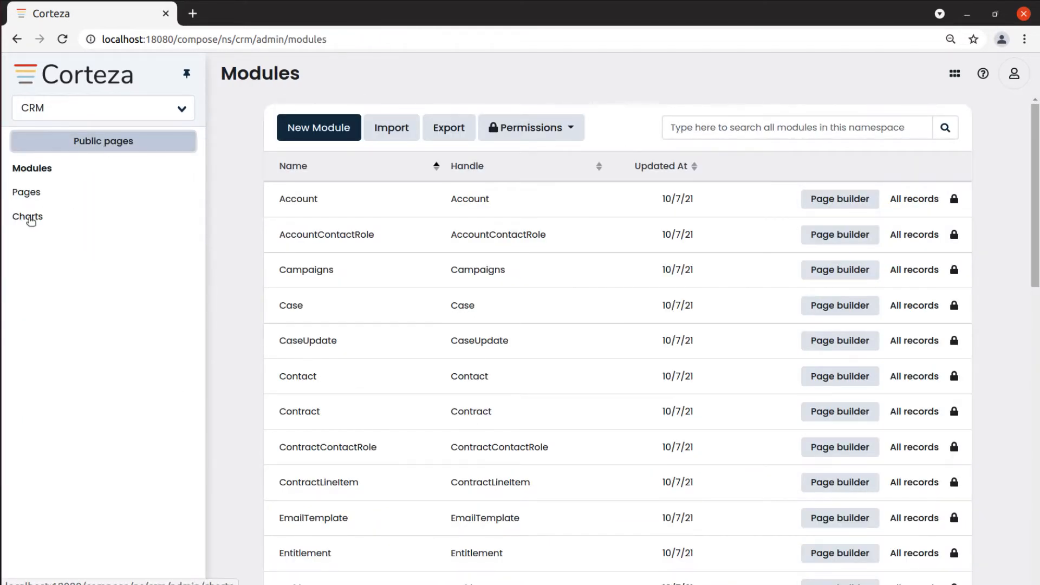
{"action": "left_click", "coordinate": [28, 216]}
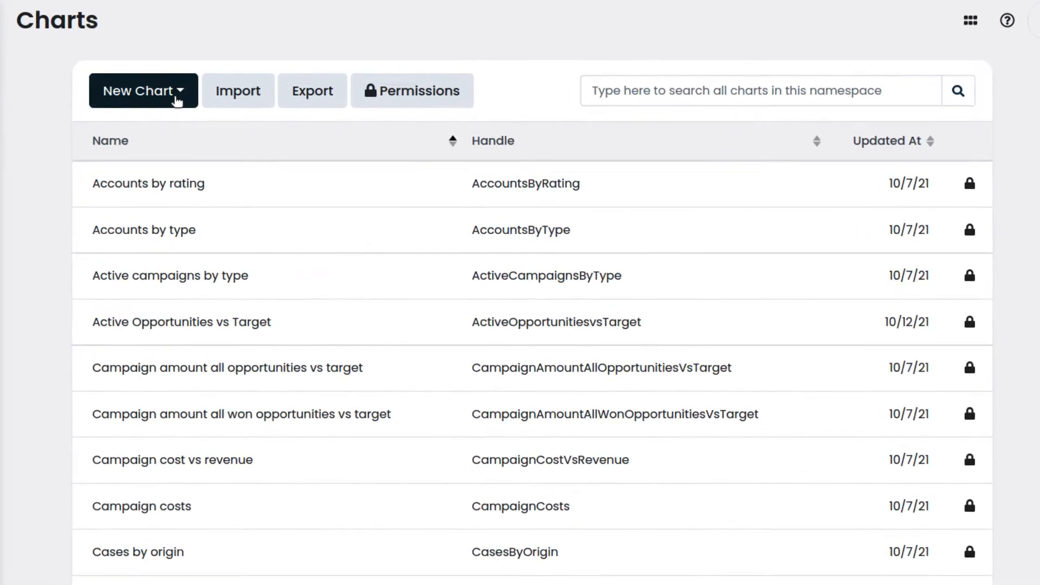
{"action": "left_click", "coordinate": [141, 91]}
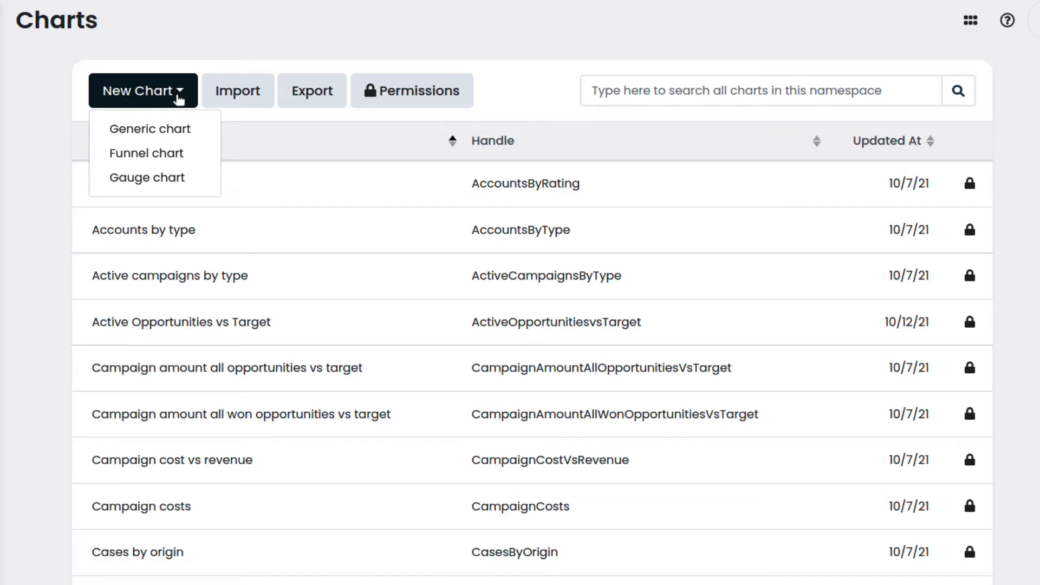
{"action": "mouse_move", "coordinate": [147, 153]}
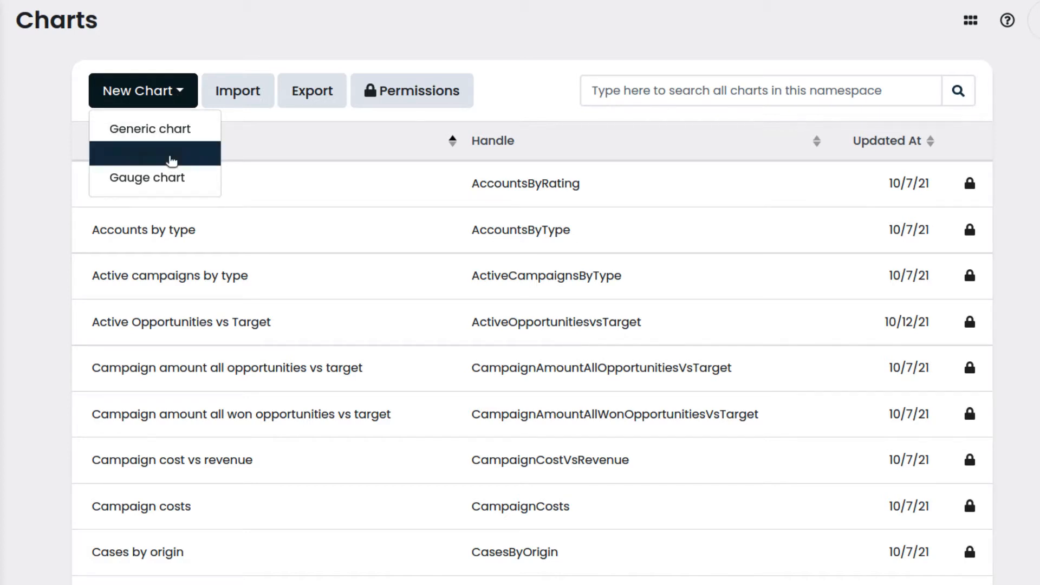
Step: Create a funnel chart named 'Quarterly Sales Pipeline' with handle 'QuarterlySalesPipeline'
{"action": "left_click", "coordinate": [149, 128]}
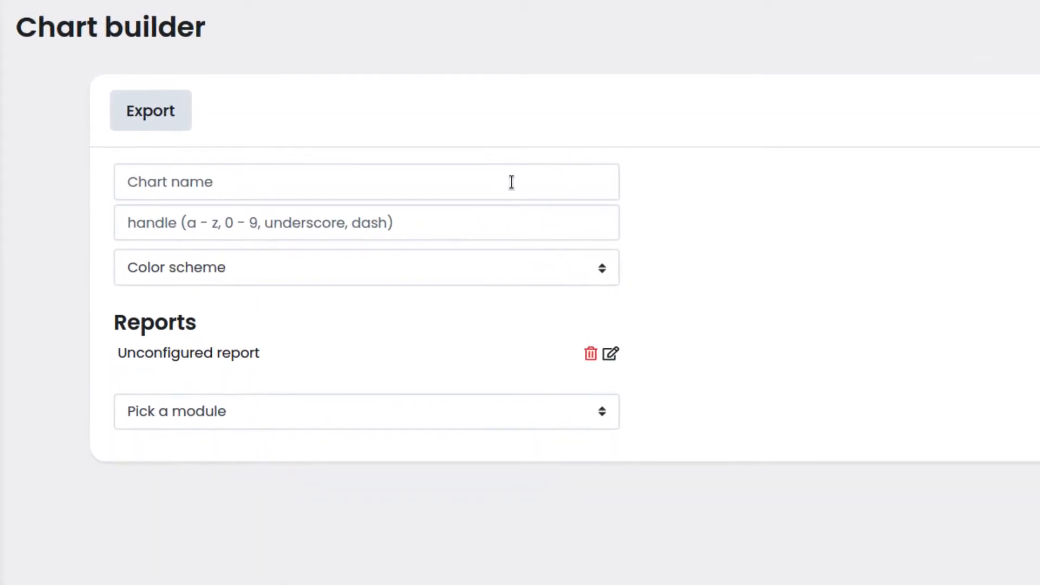
{"action": "type", "text": "Quart"}
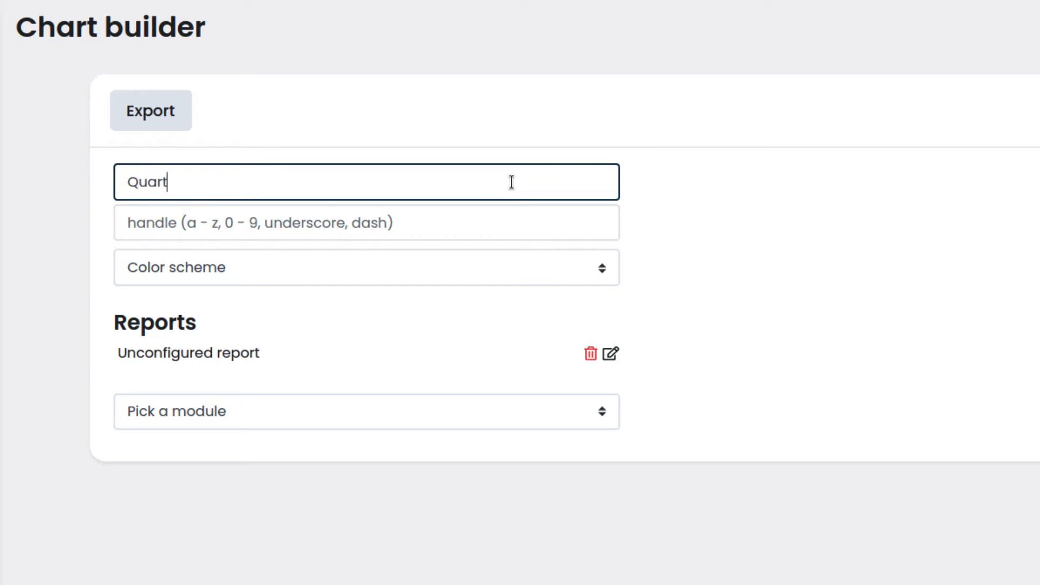
{"action": "type", "text": "erly Sales Pipeli"}
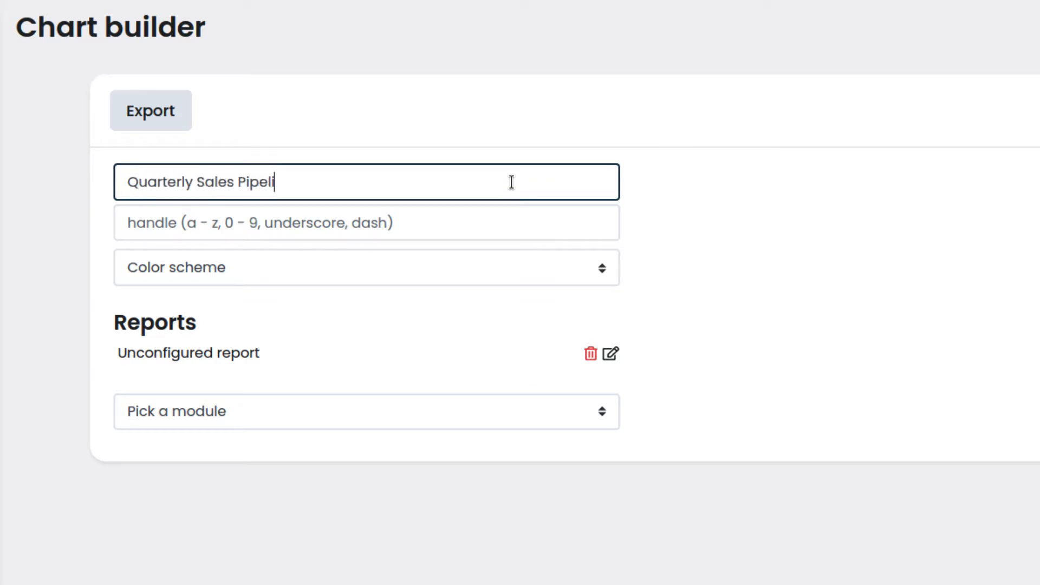
{"action": "type", "text": "ne"}
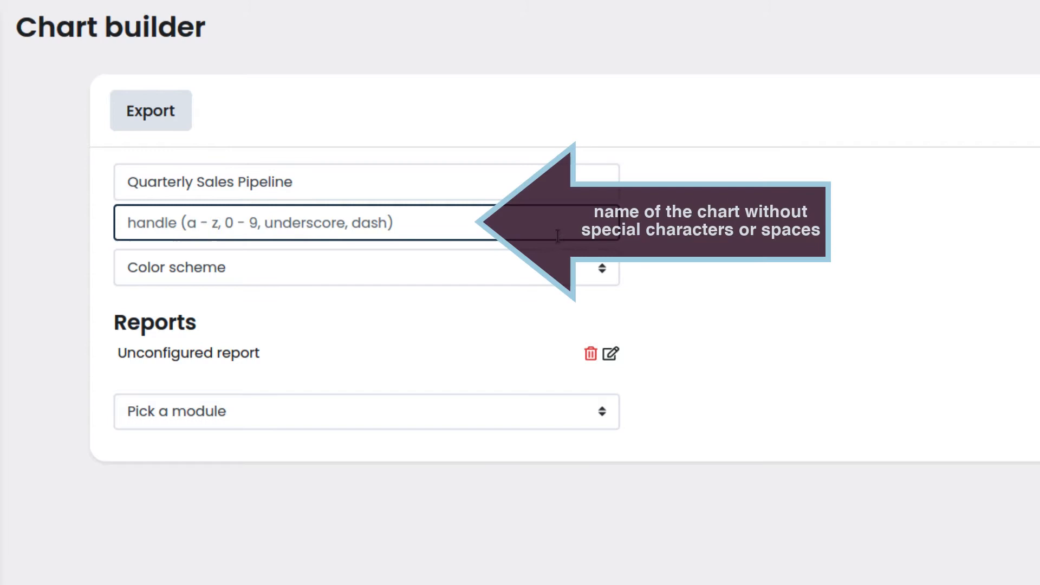
{"action": "type", "text": "QuarterlySalesPipeli"}
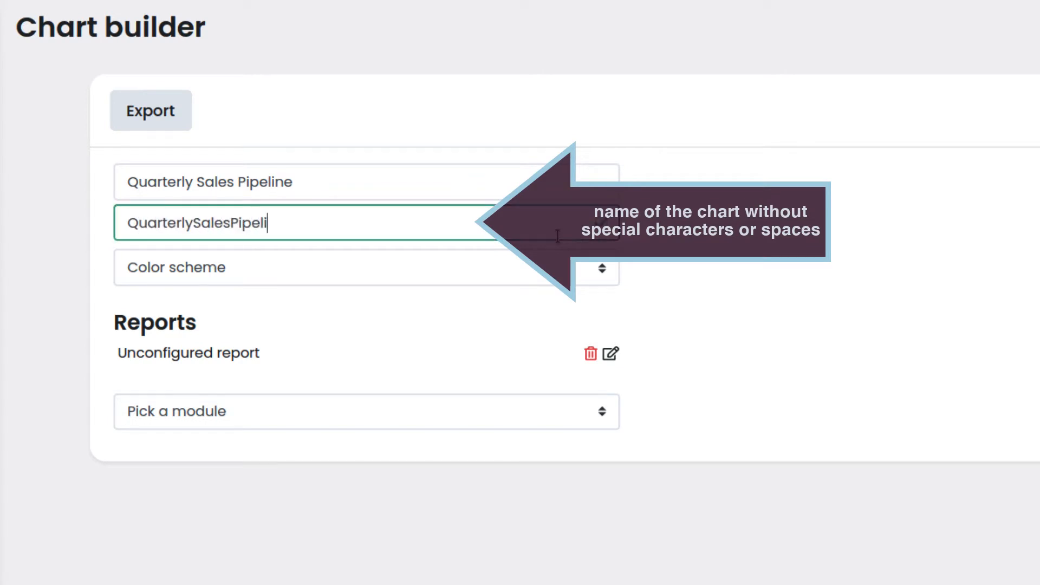
{"action": "type", "text": "ne"}
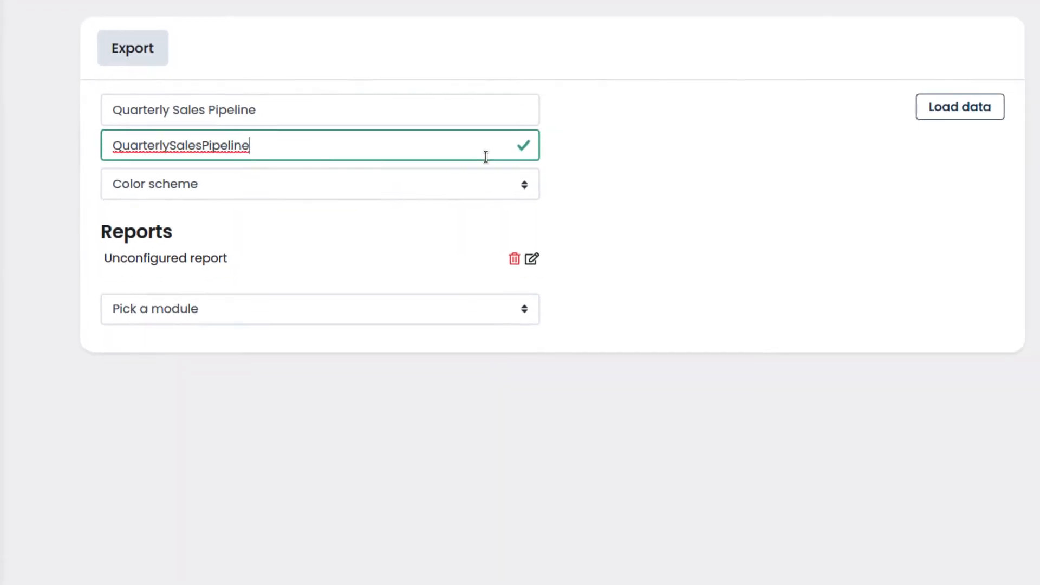
Step: Apply the 'Tableau: Tableau (10 colors)' colour scheme to the funnel chart
{"action": "left_click", "coordinate": [319, 184]}
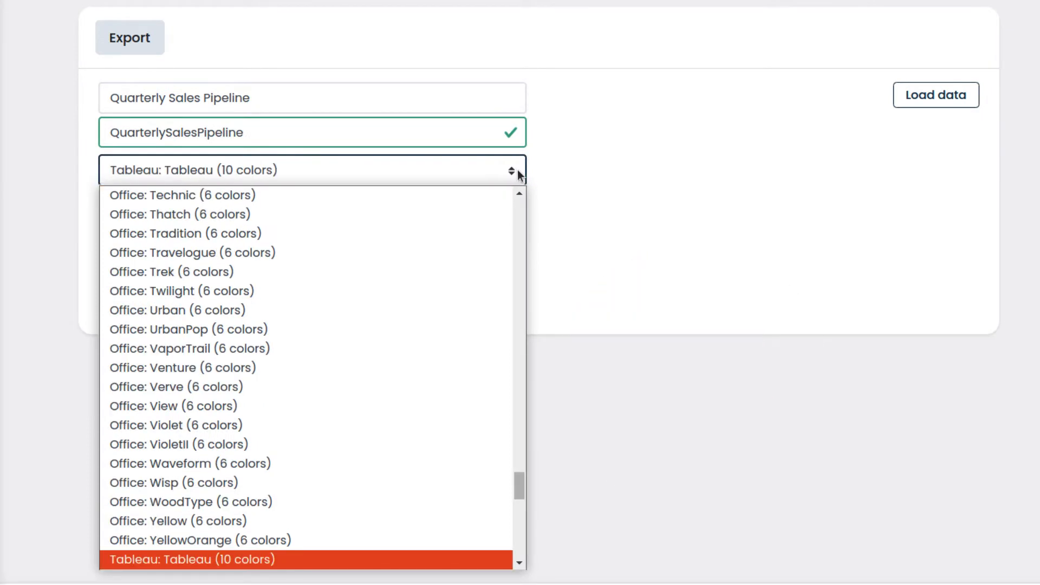
{"action": "mouse_move", "coordinate": [499, 564]}
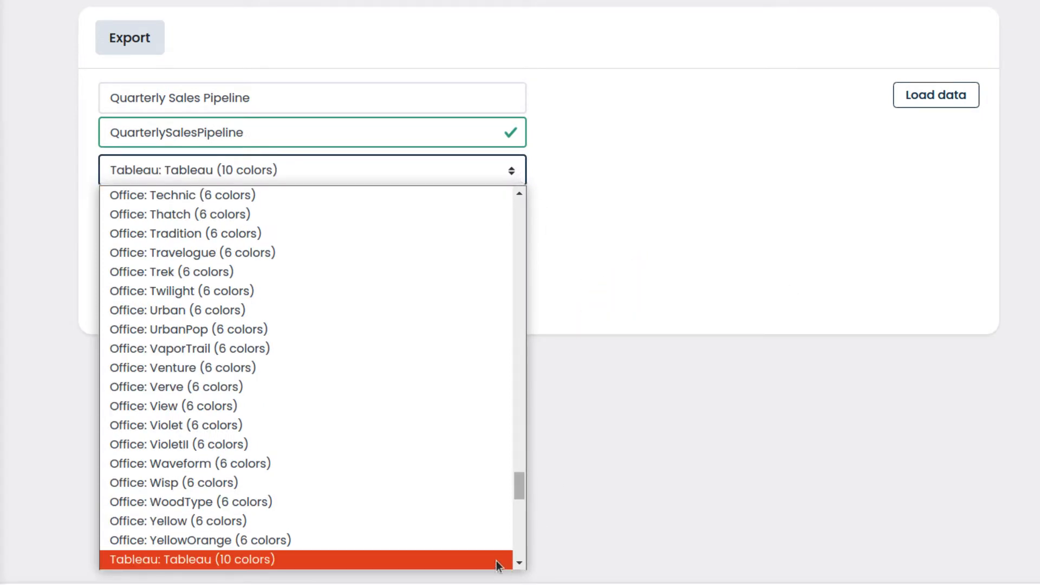
{"action": "left_click", "coordinate": [191, 560]}
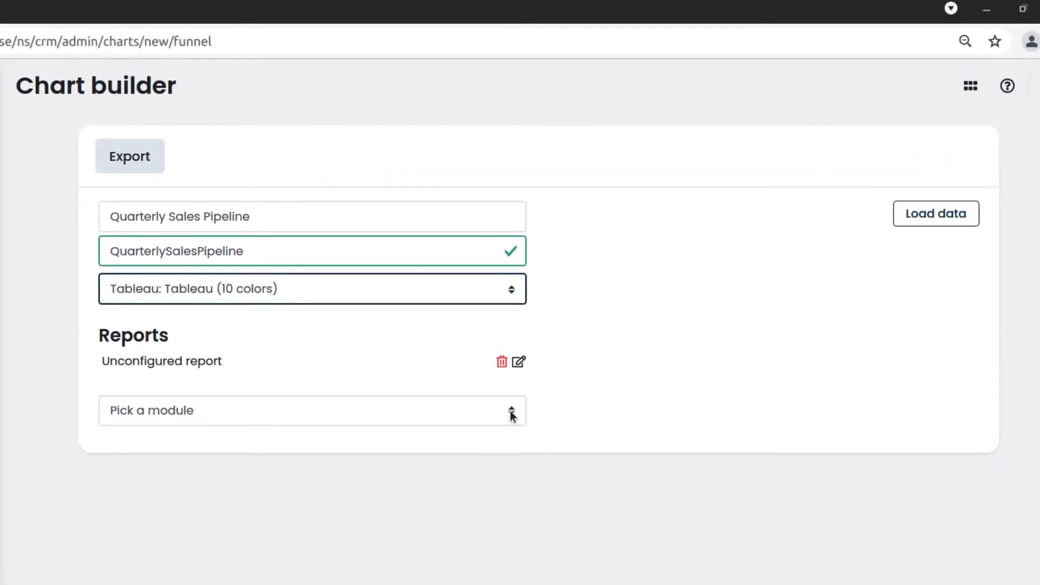
Step: Pick Opportunity as the report's module under Reports
{"action": "left_click", "coordinate": [312, 410]}
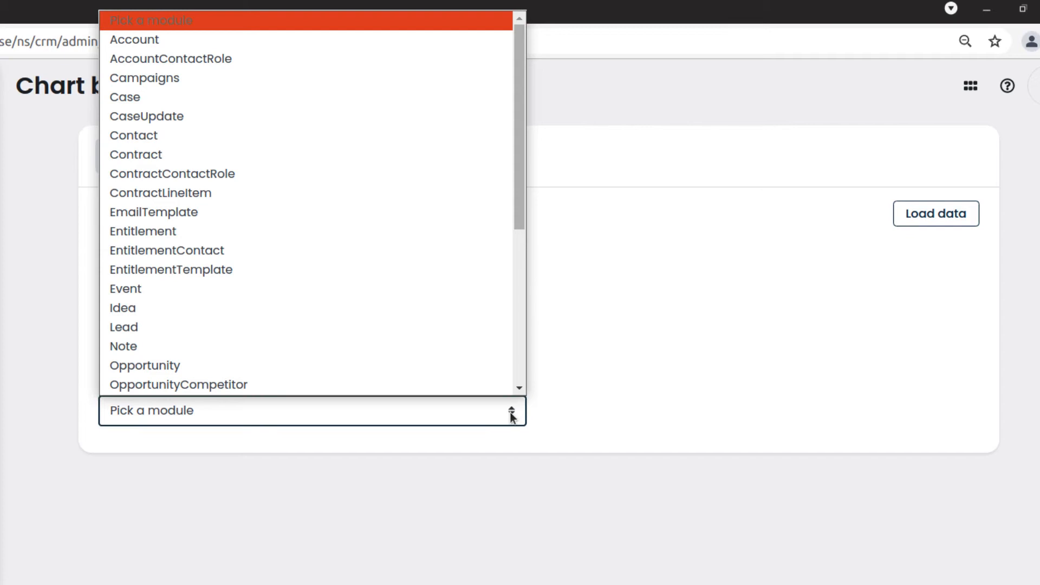
{"action": "mouse_move", "coordinate": [144, 366]}
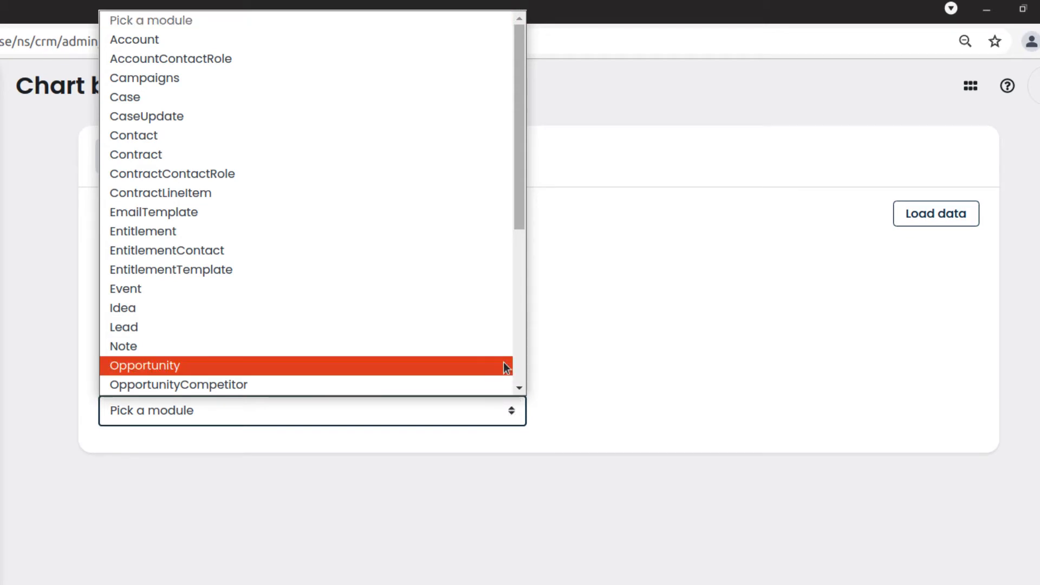
{"action": "left_click", "coordinate": [144, 365]}
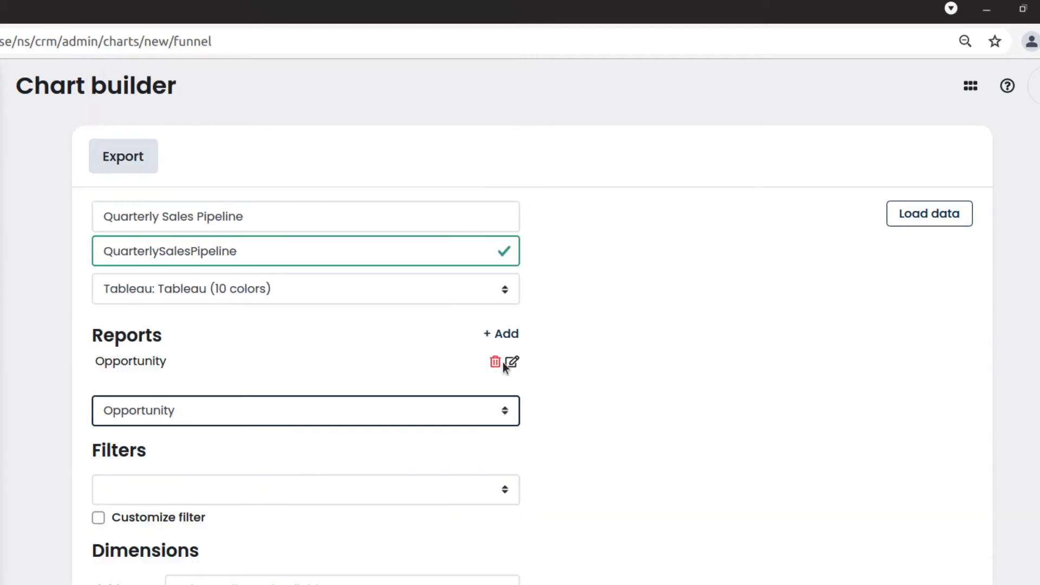
{"action": "scroll", "scroll_direction": "down", "scroll_amount": 3}
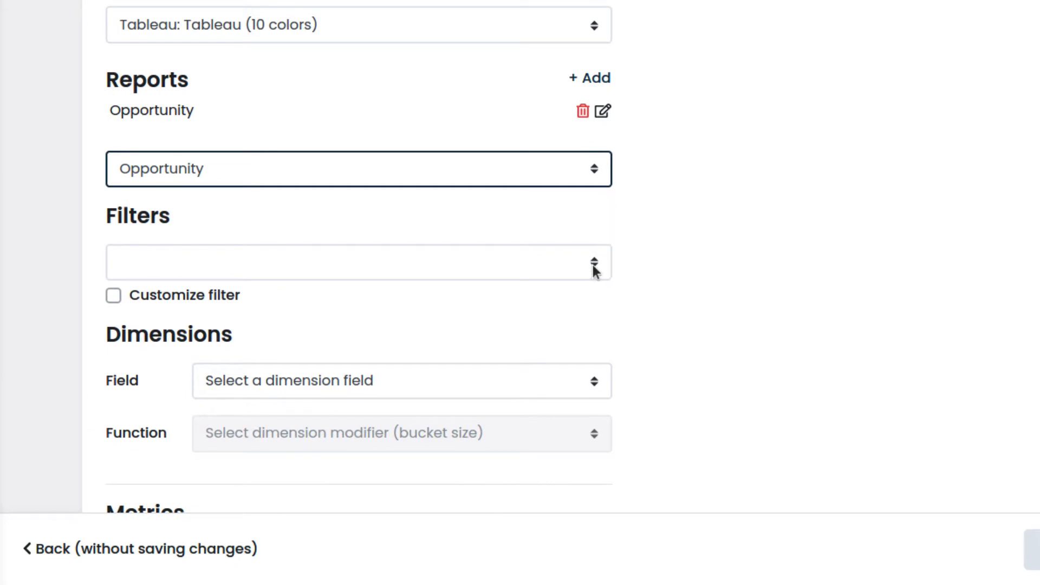
Step: Filter to records created this quarter, customized with 'AND Amount IS NOT NULL'
{"action": "left_click", "coordinate": [358, 261]}
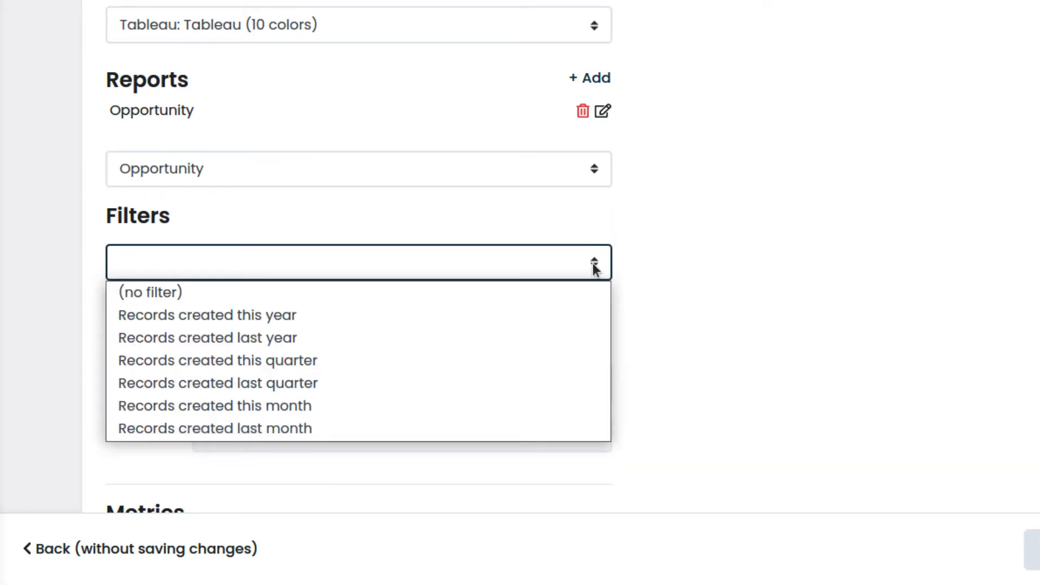
{"action": "mouse_move", "coordinate": [593, 278]}
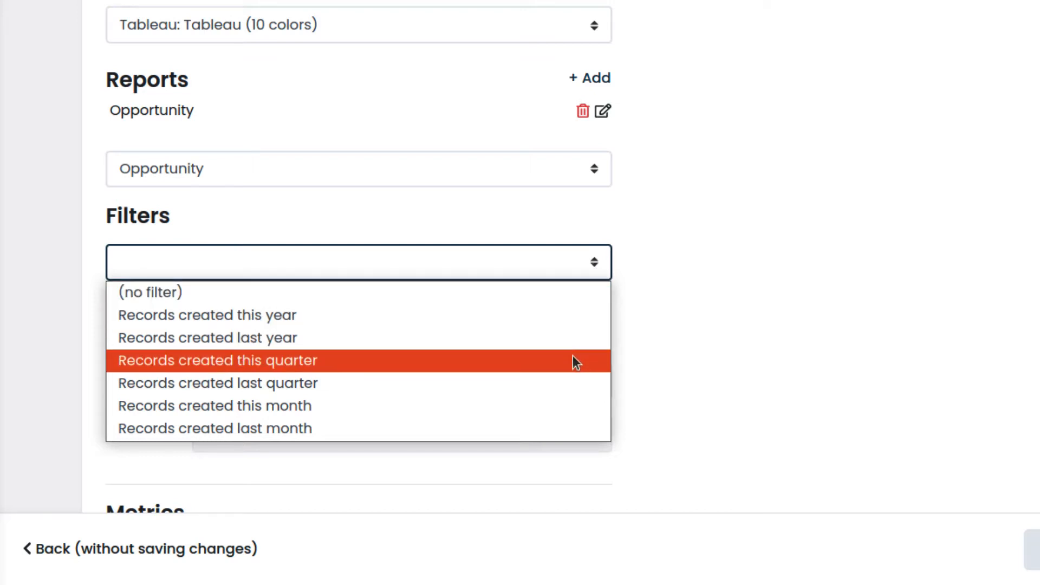
{"action": "left_click", "coordinate": [218, 361]}
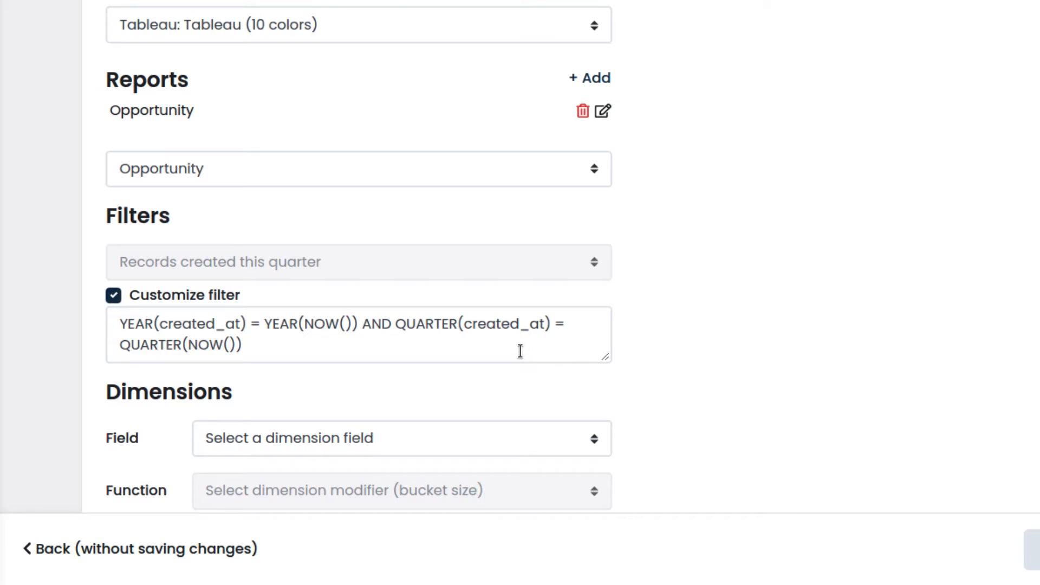
{"action": "type", "text": "AND"}
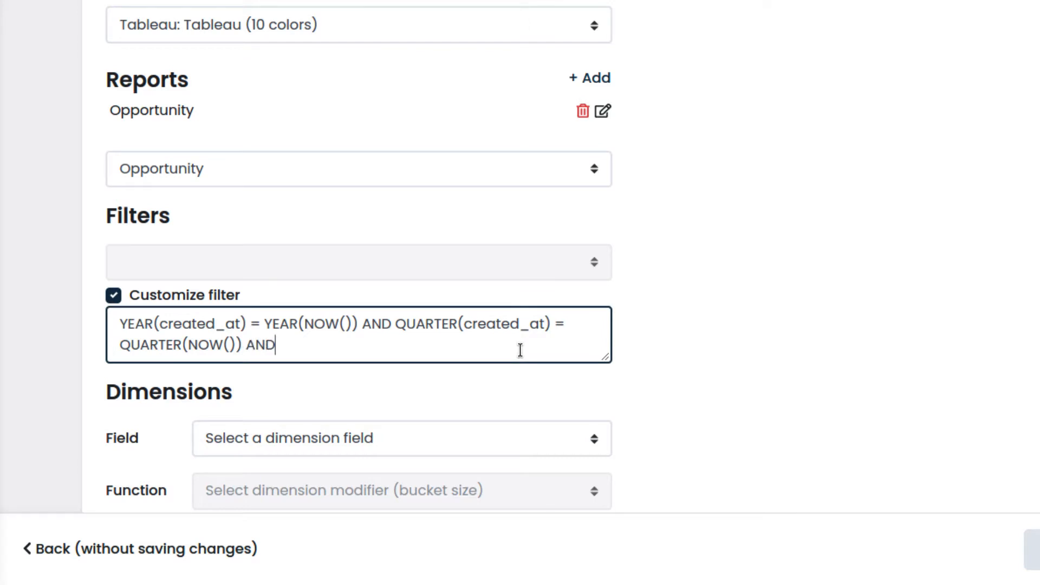
{"action": "type", "text": "Amount IS NOT NULL"}
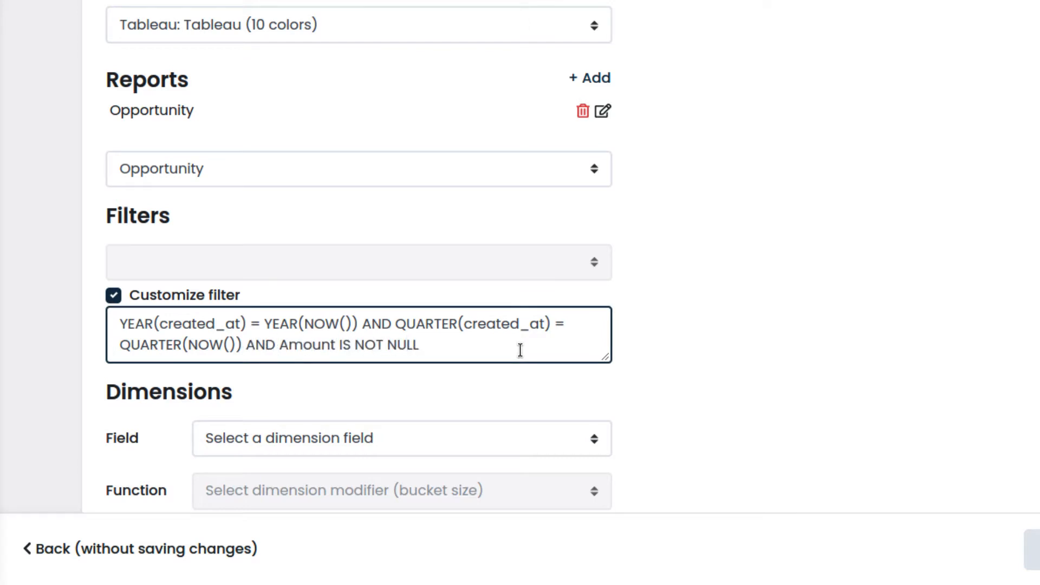
Step: Set the dimension to Stage, including Qualification through Closed Won but not Closed Lost
{"action": "scroll", "scroll_direction": "up", "scroll_amount": 3}
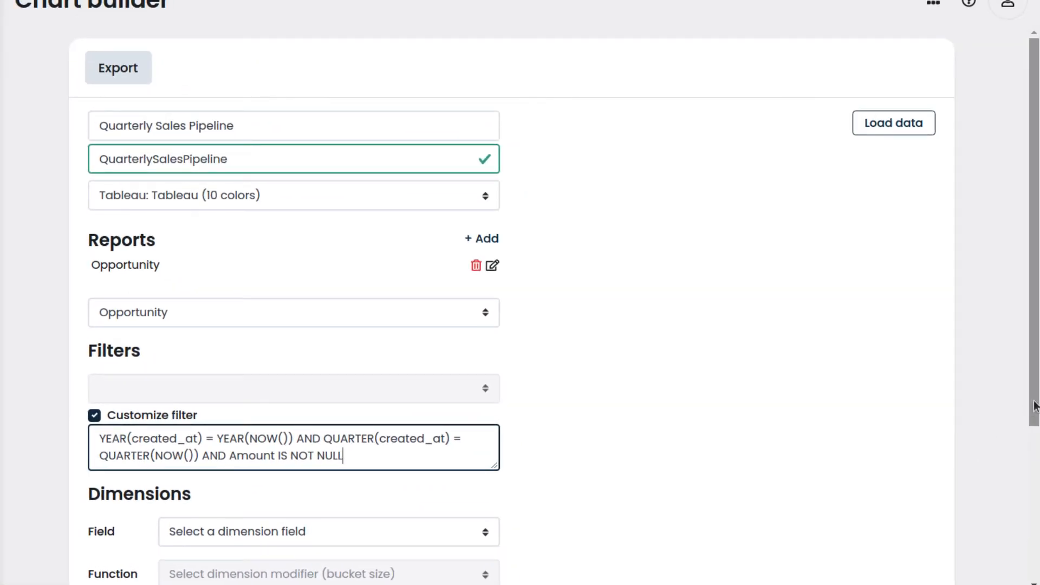
{"action": "scroll", "scroll_direction": "down", "scroll_amount": 3}
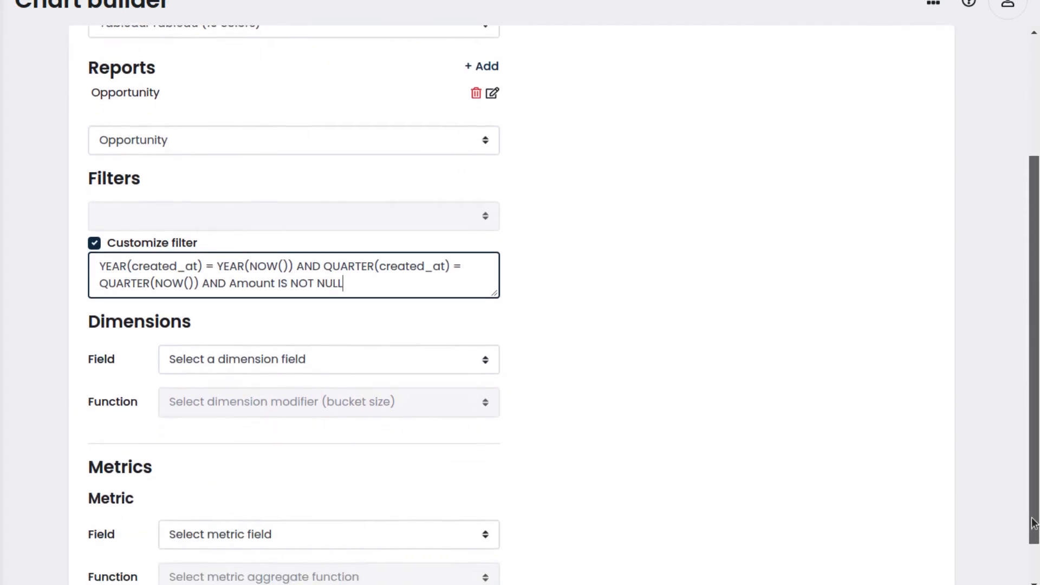
{"action": "scroll", "scroll_direction": "down", "scroll_amount": 3}
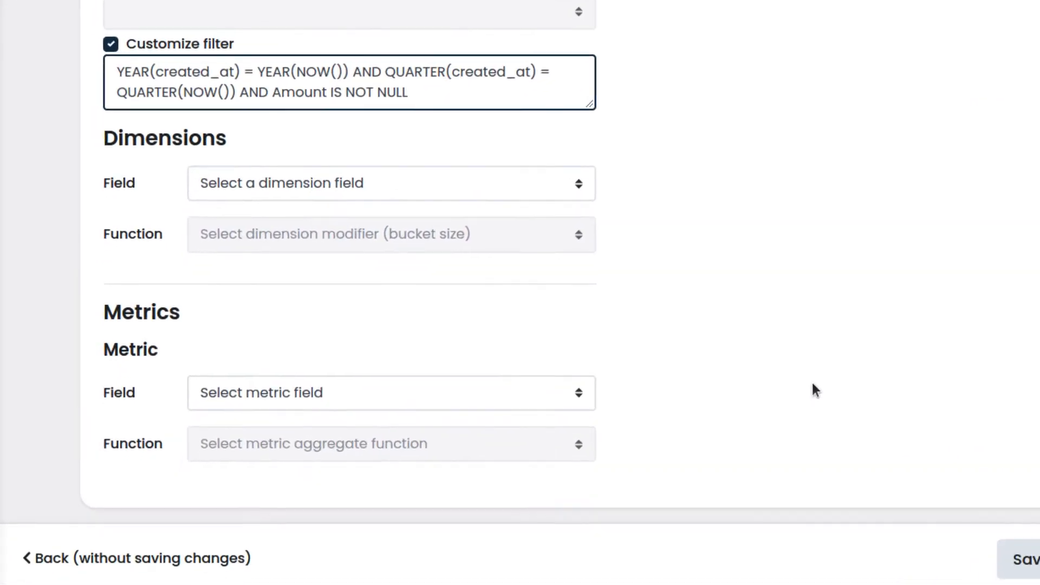
{"action": "left_click", "coordinate": [391, 184]}
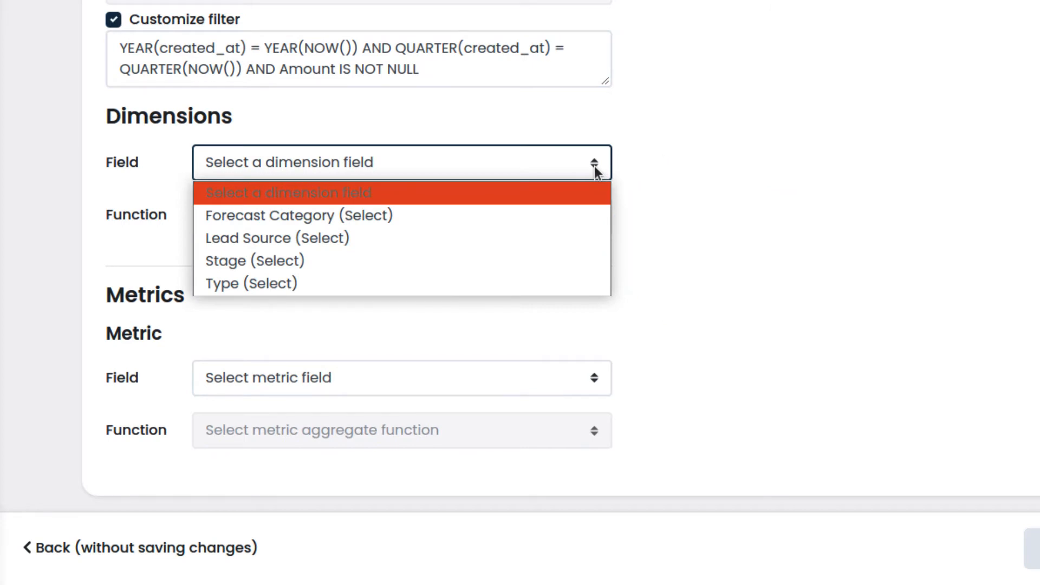
{"action": "mouse_move", "coordinate": [559, 261]}
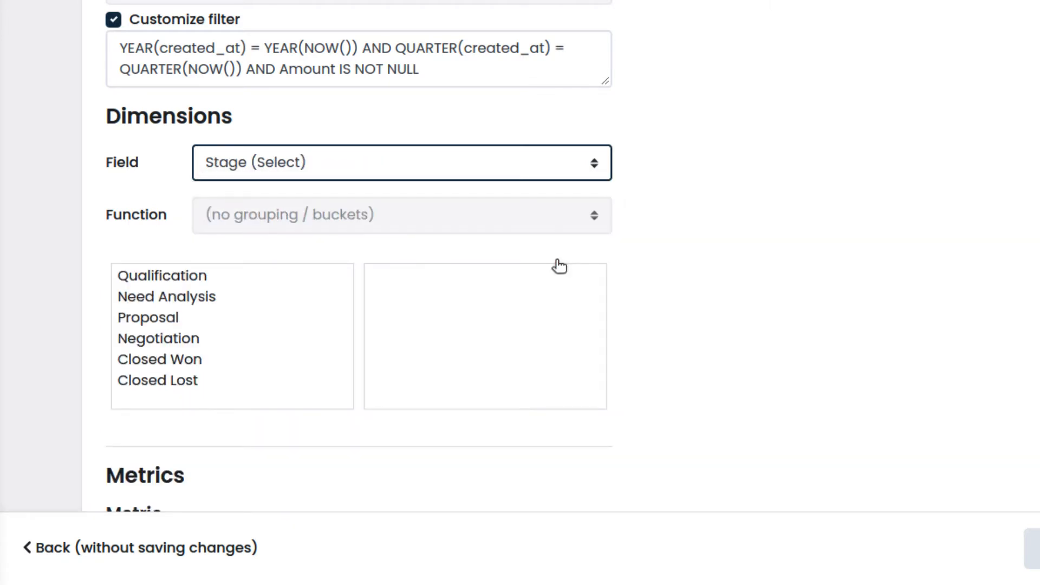
{"action": "mouse_move", "coordinate": [215, 286]}
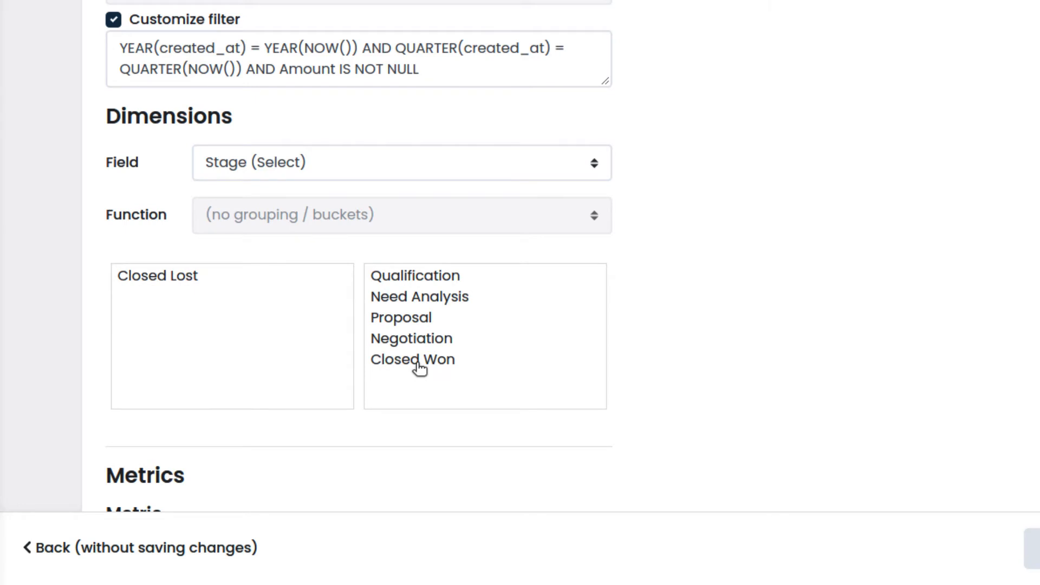
{"action": "scroll", "scroll_direction": "up", "scroll_amount": 3}
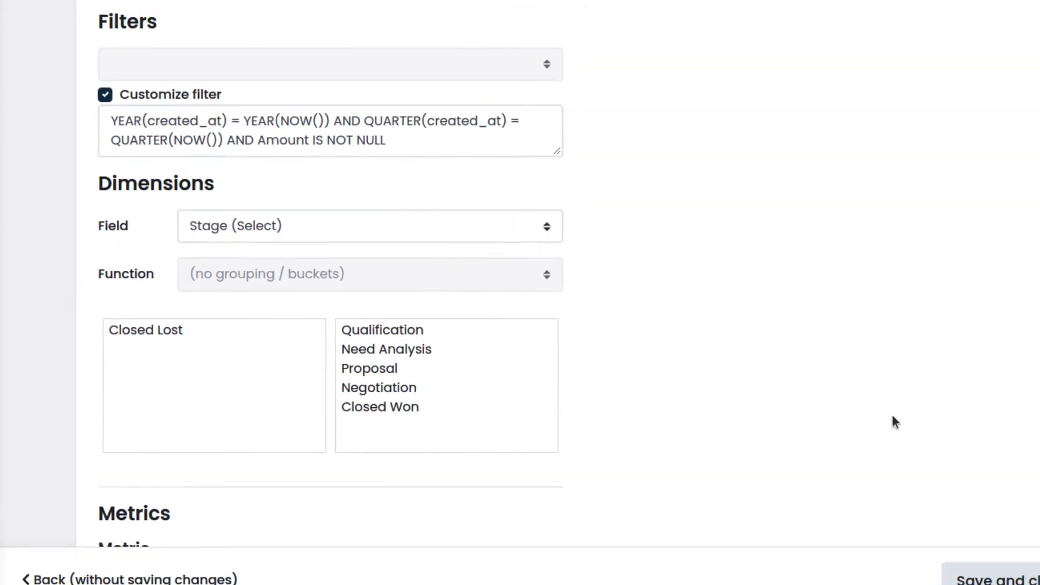
Step: Set the chart's metric field to Count
{"action": "scroll", "scroll_direction": "down", "scroll_amount": 3}
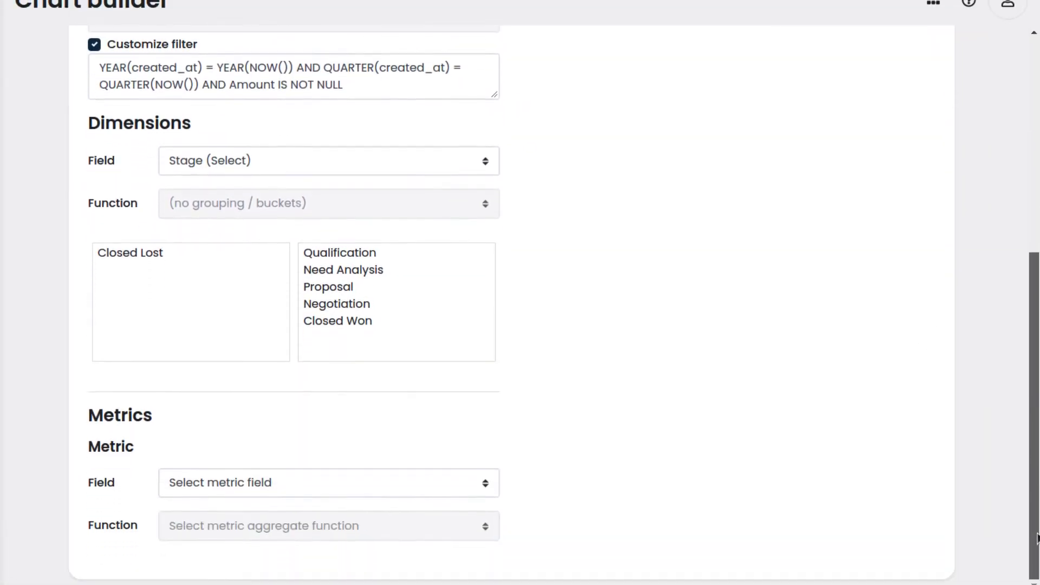
{"action": "scroll", "scroll_direction": "down", "scroll_amount": 3}
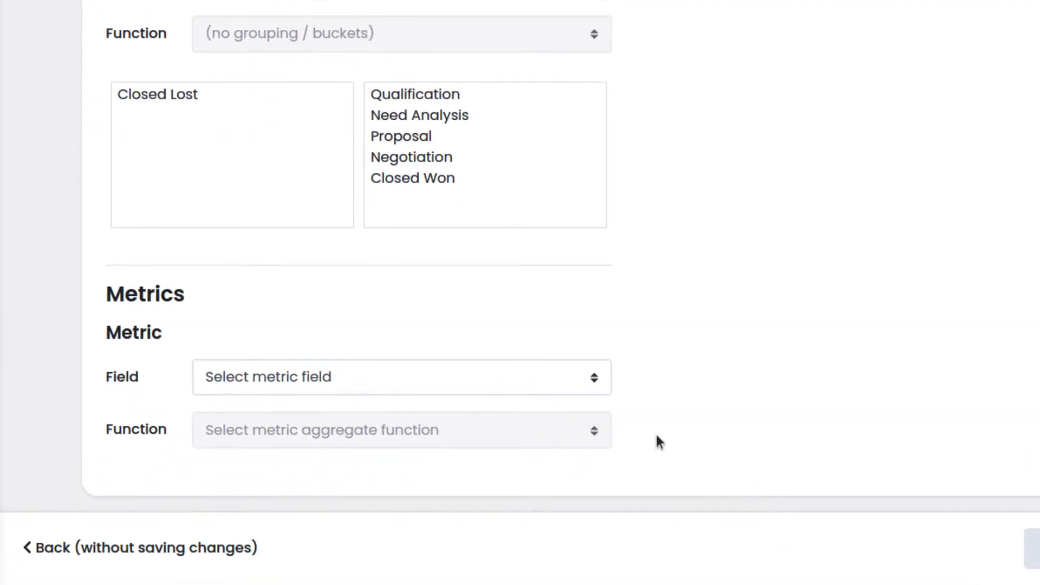
{"action": "left_click", "coordinate": [401, 377]}
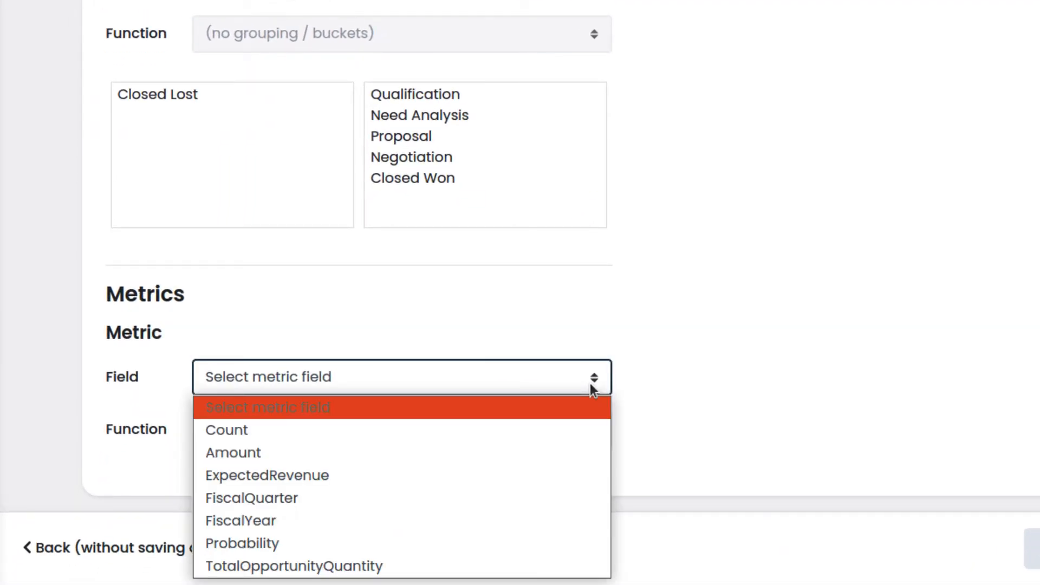
{"action": "left_click", "coordinate": [227, 429]}
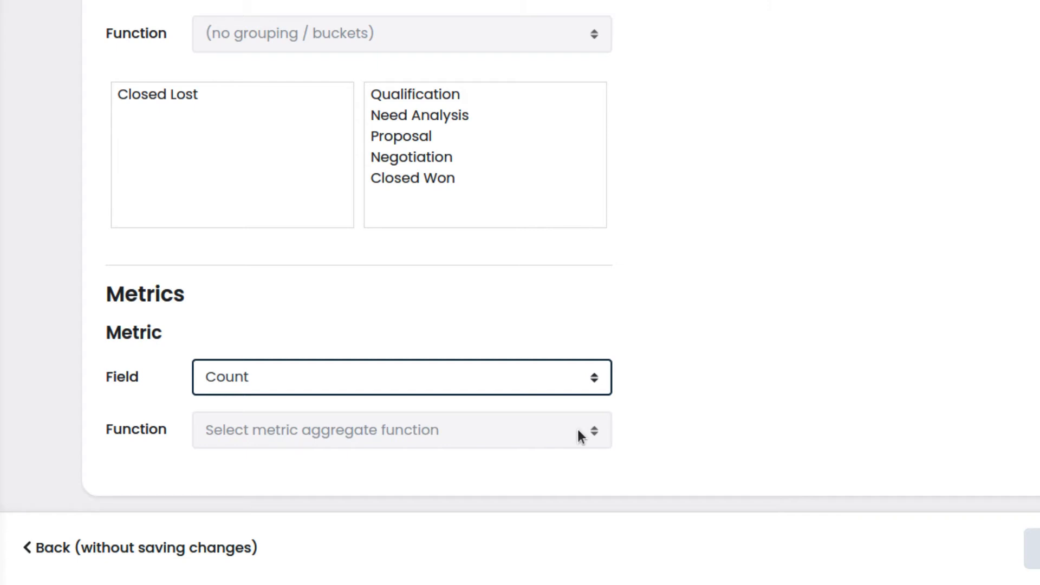
Step: Save and close the Quarterly Sales Pipeline chart
{"action": "scroll", "scroll_direction": "up", "scroll_amount": 3}
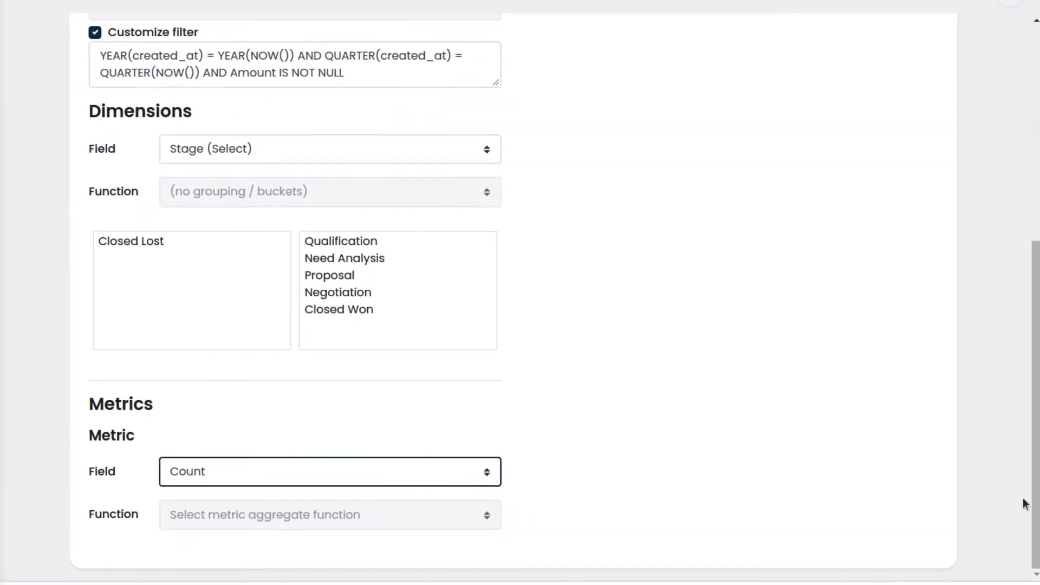
{"action": "scroll", "scroll_direction": "up", "scroll_amount": 3}
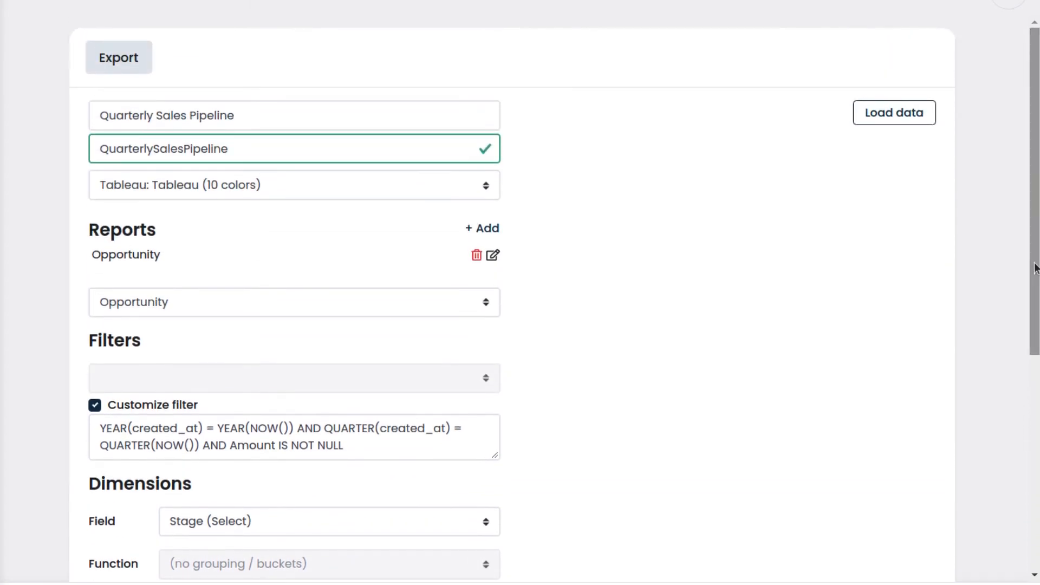
{"action": "left_click", "coordinate": [893, 112]}
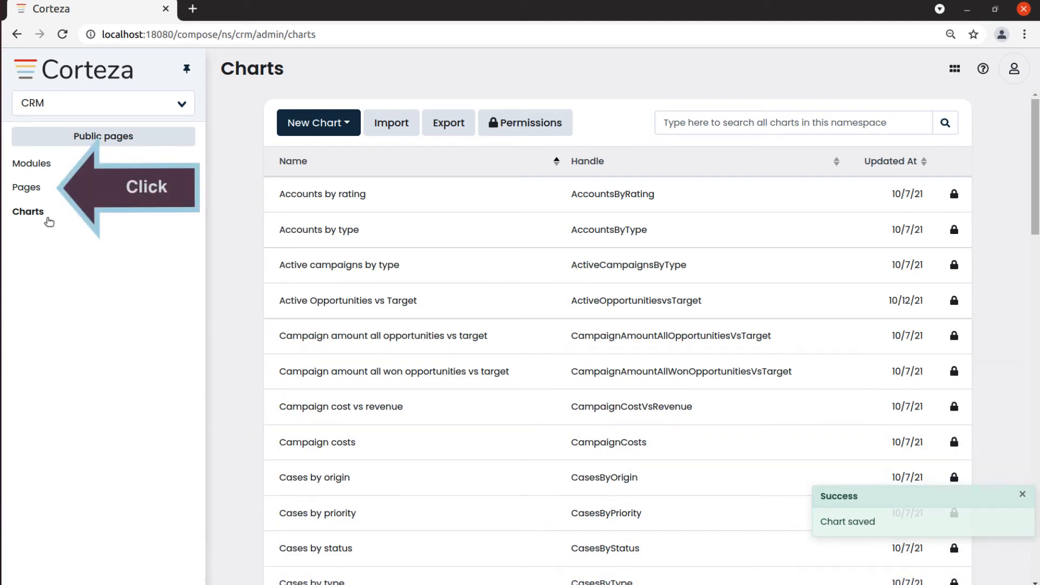
Step: From the Pages list, open Page builder for the Home page
{"action": "left_click", "coordinate": [26, 187]}
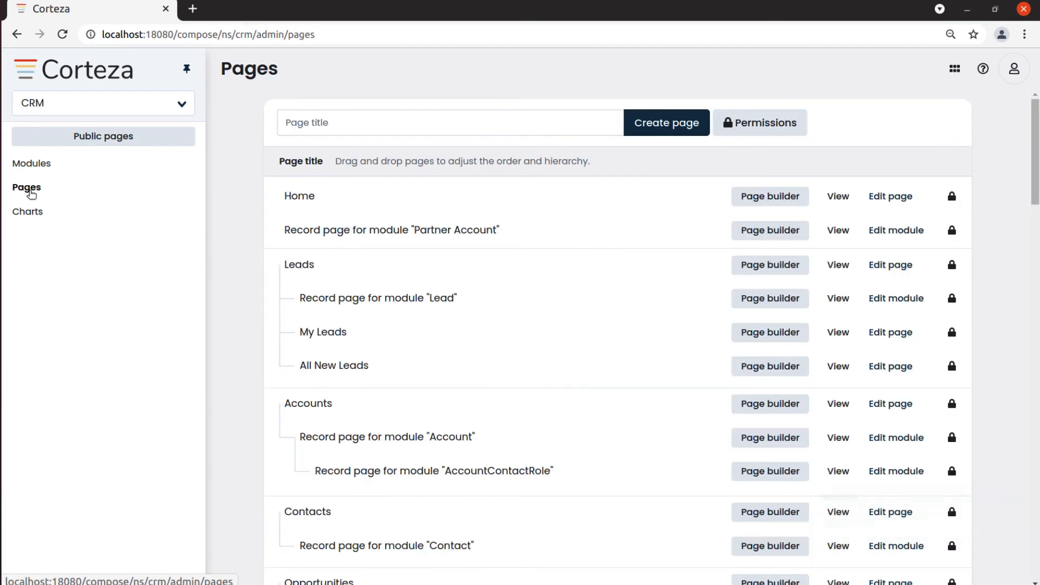
{"action": "mouse_move", "coordinate": [413, 200]}
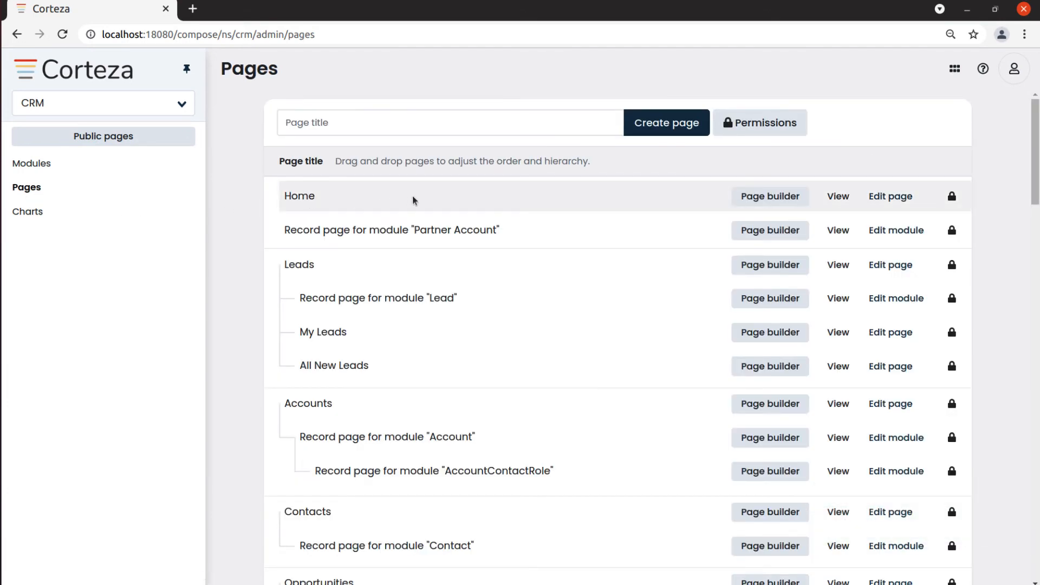
{"action": "left_click", "coordinate": [769, 196]}
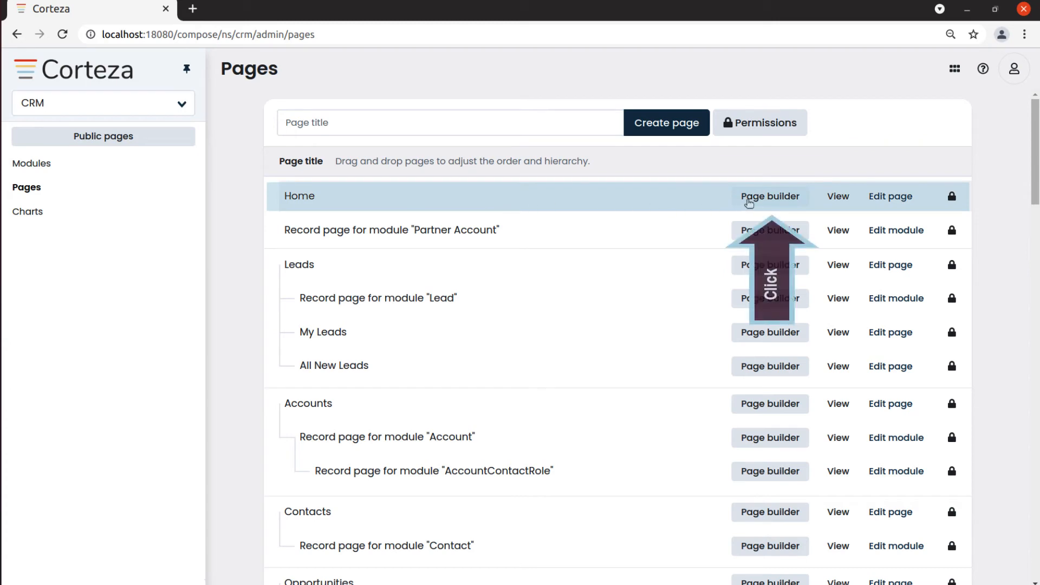
{"action": "left_click", "coordinate": [769, 195]}
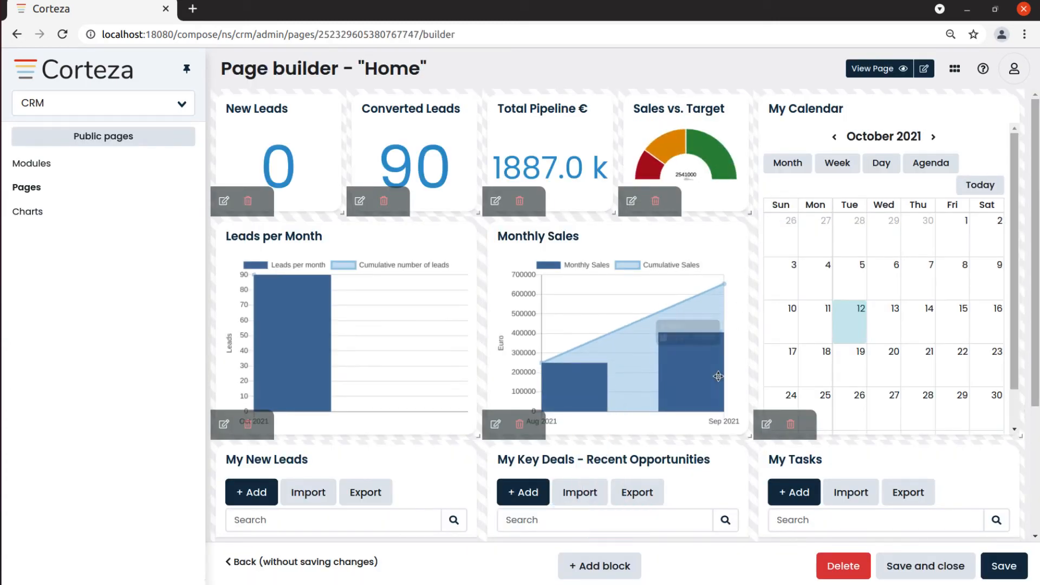
Step: Add a chart block titled 'Quarterly Sales Pipeline' showing the Quarterly Sales Pipeline chart
{"action": "left_click", "coordinate": [599, 566]}
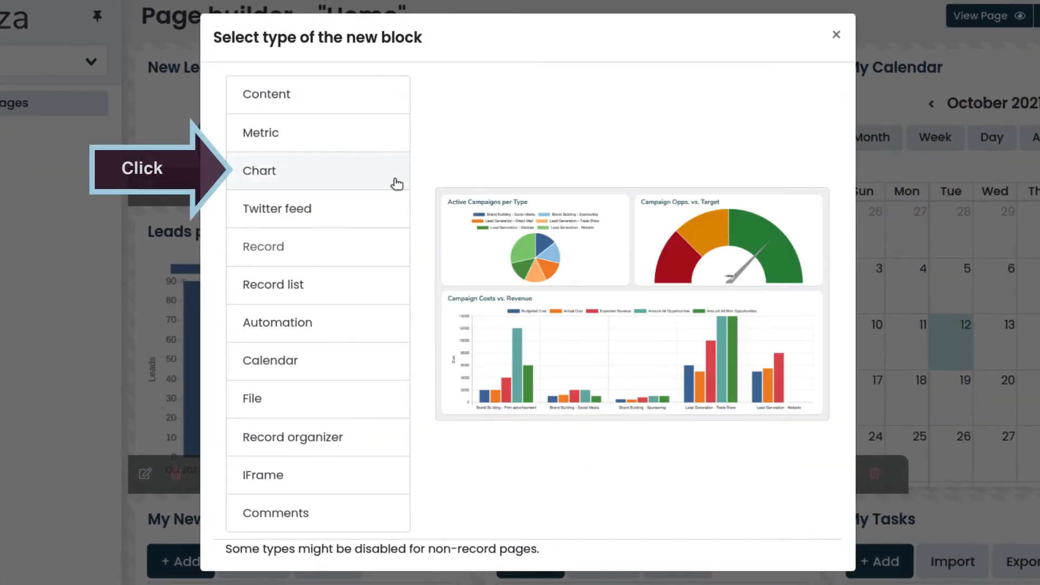
{"action": "left_click", "coordinate": [259, 171]}
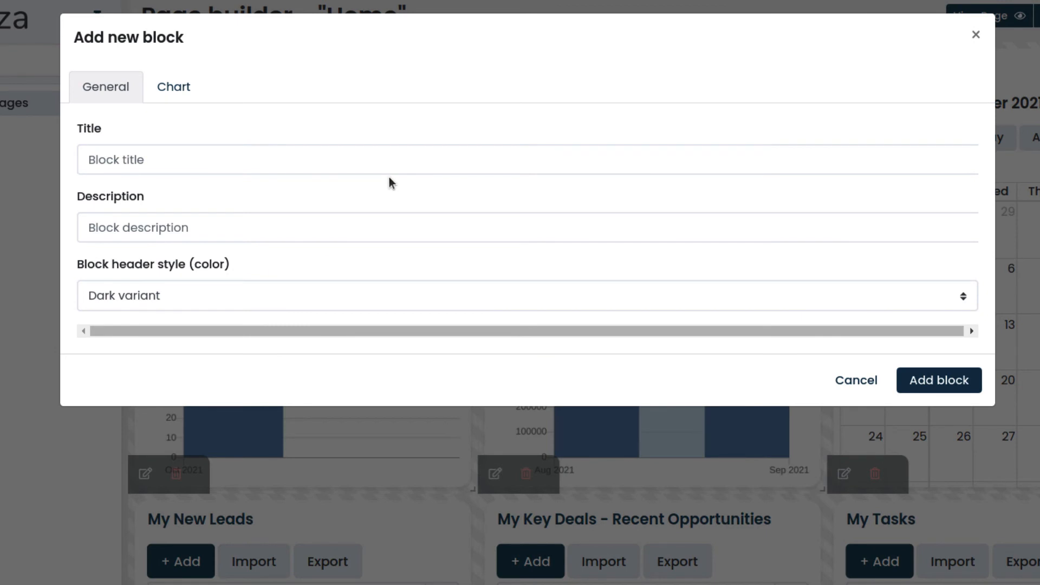
{"action": "left_click", "coordinate": [472, 159]}
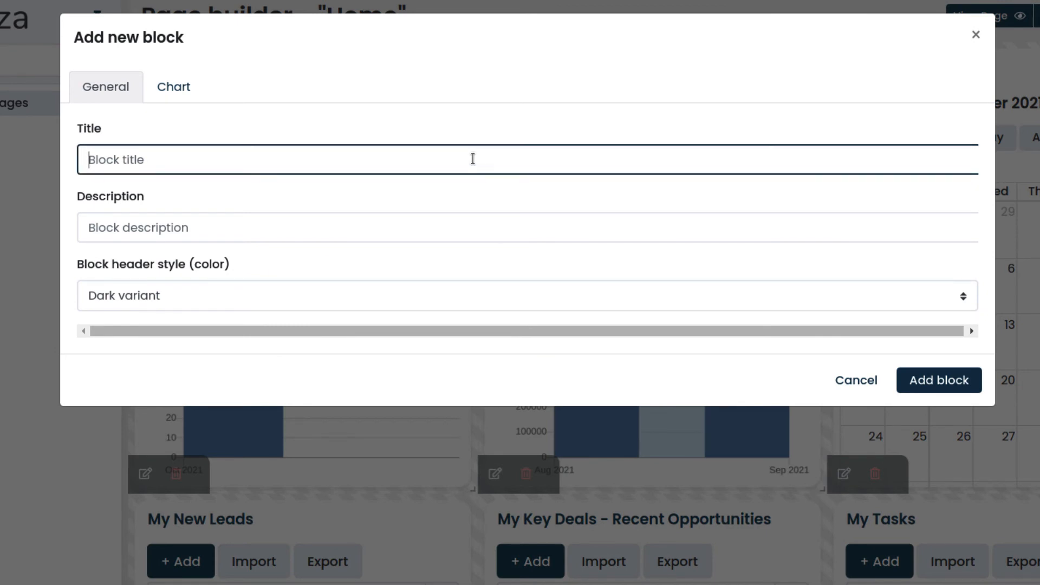
{"action": "type", "text": "Quarterly Sale"}
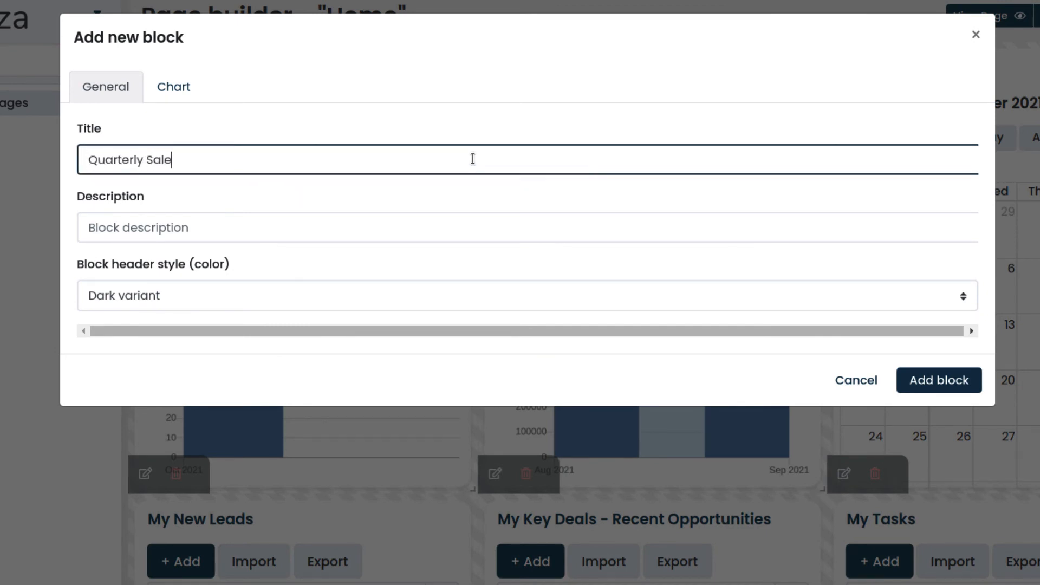
{"action": "type", "text": "s Pipeline"}
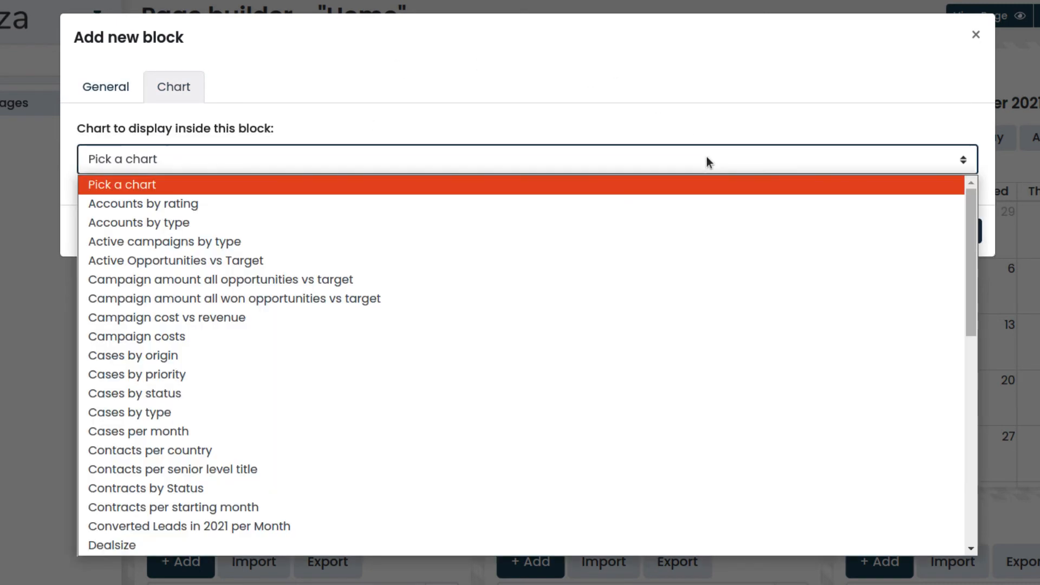
{"action": "scroll", "scroll_direction": "down", "scroll_amount": 3}
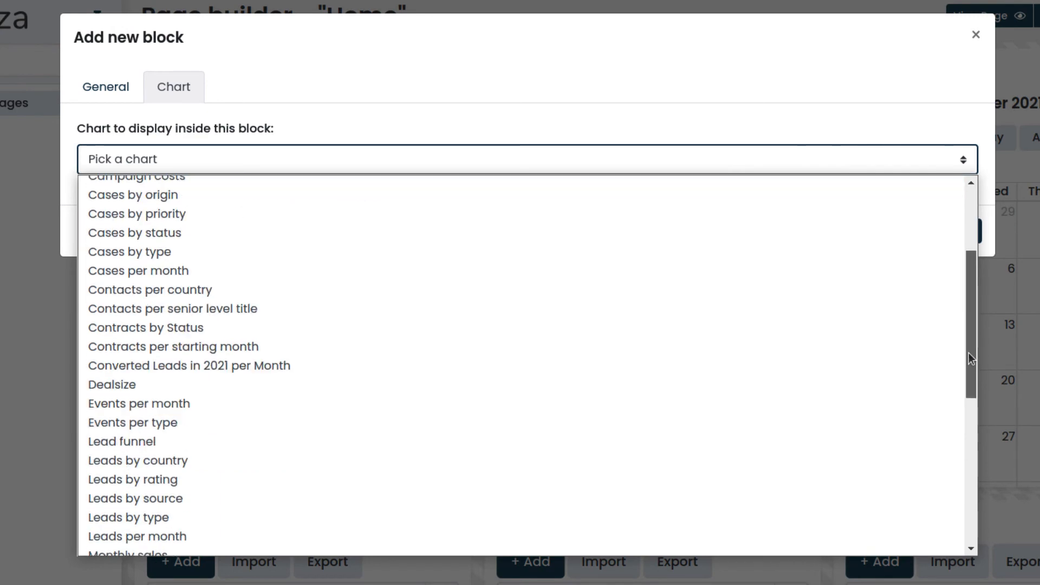
{"action": "scroll", "scroll_direction": "down", "scroll_amount": 3}
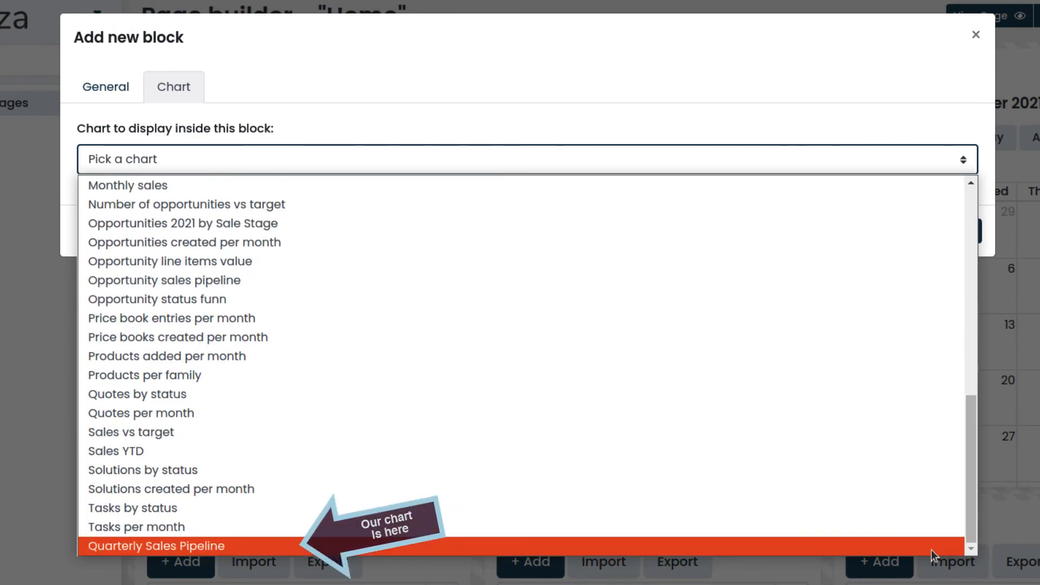
{"action": "left_click", "coordinate": [155, 546]}
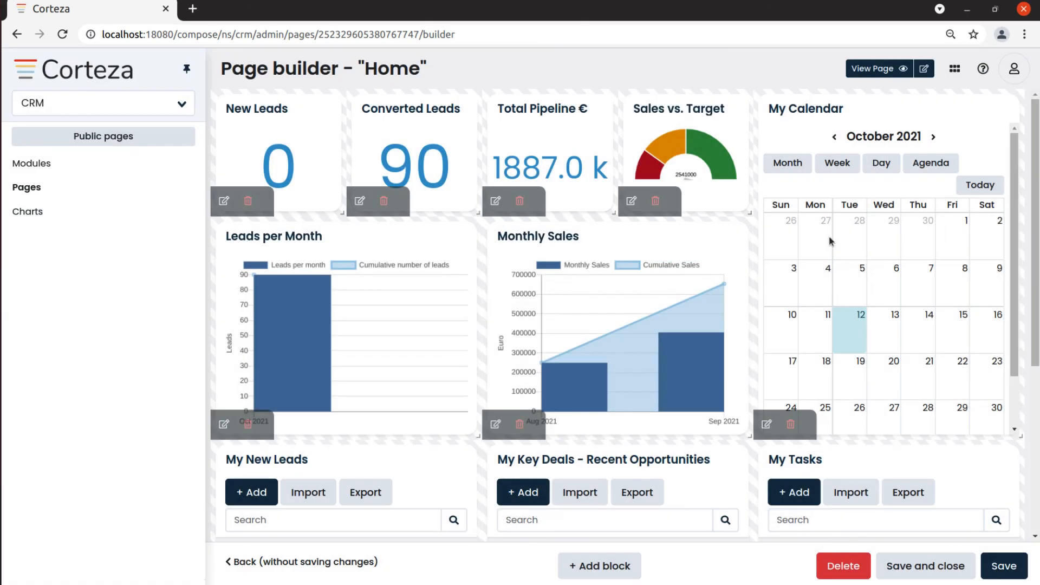
{"action": "mouse_move", "coordinate": [1036, 354]}
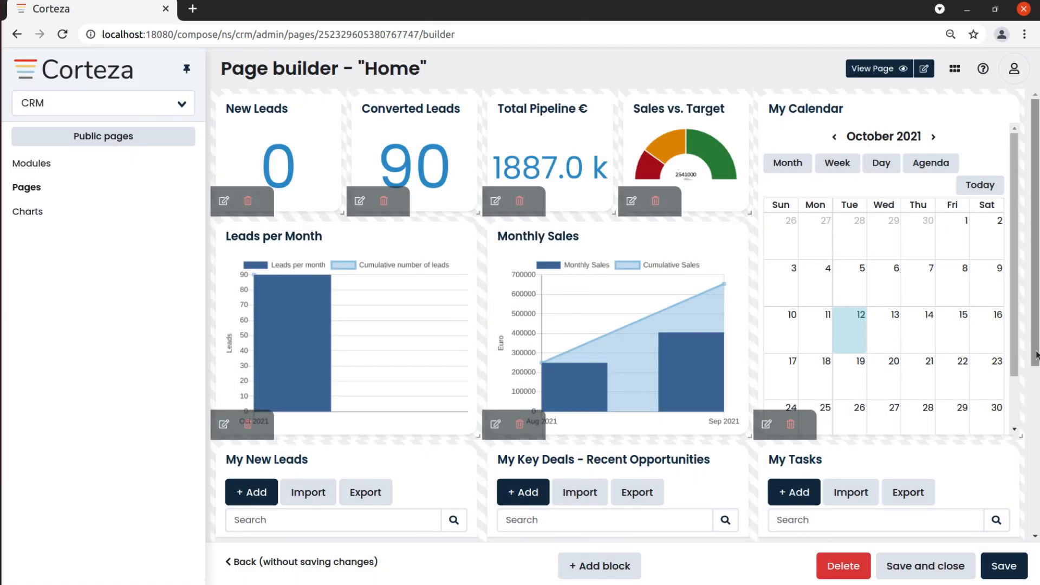
Step: Save the Home page with the Quarterly Sales Pipeline funnel block at top left
{"action": "scroll", "scroll_direction": "down", "scroll_amount": 3}
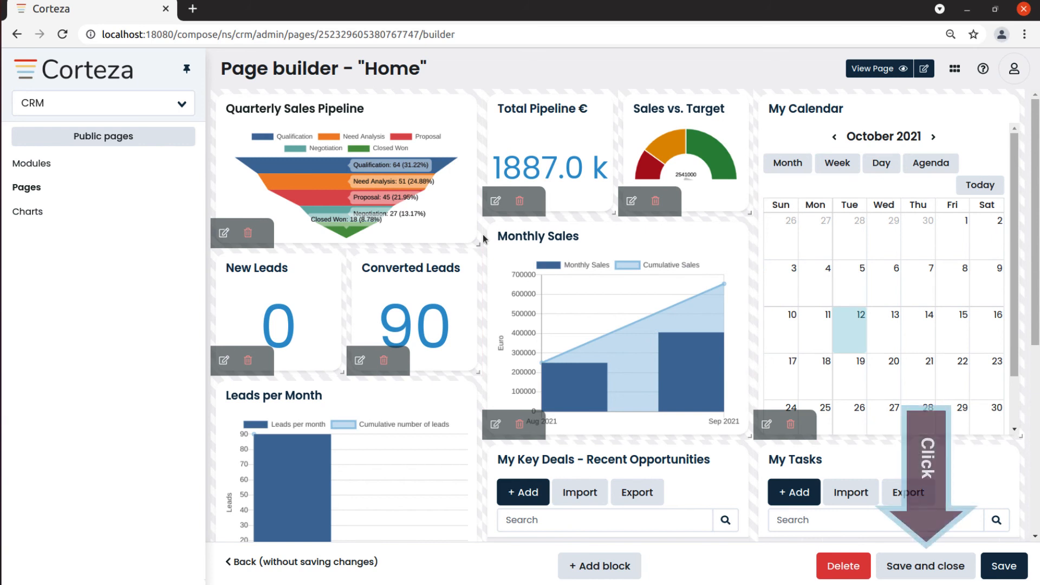
{"action": "mouse_move", "coordinate": [925, 566]}
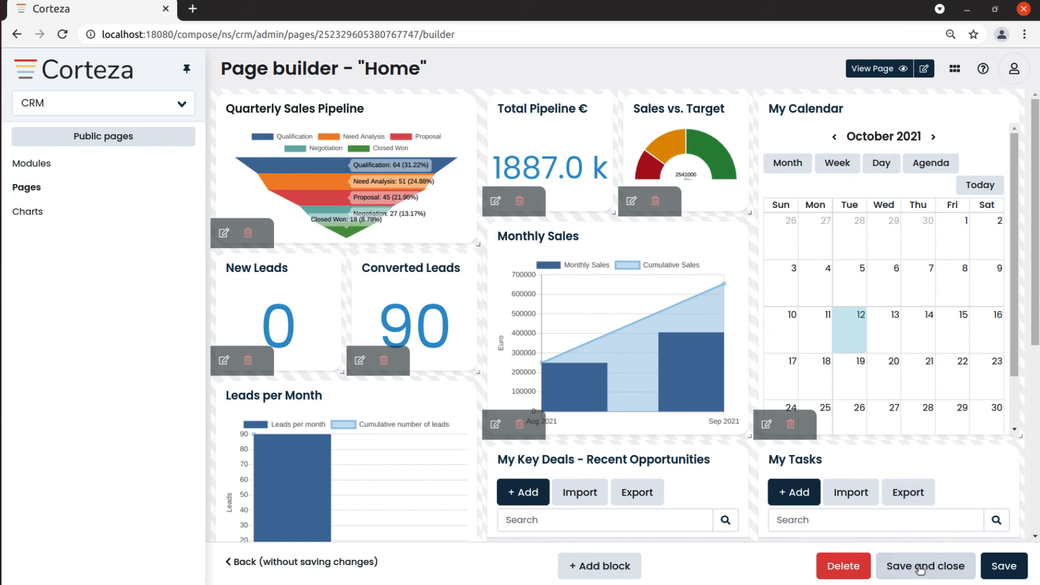
{"action": "left_click", "coordinate": [924, 565]}
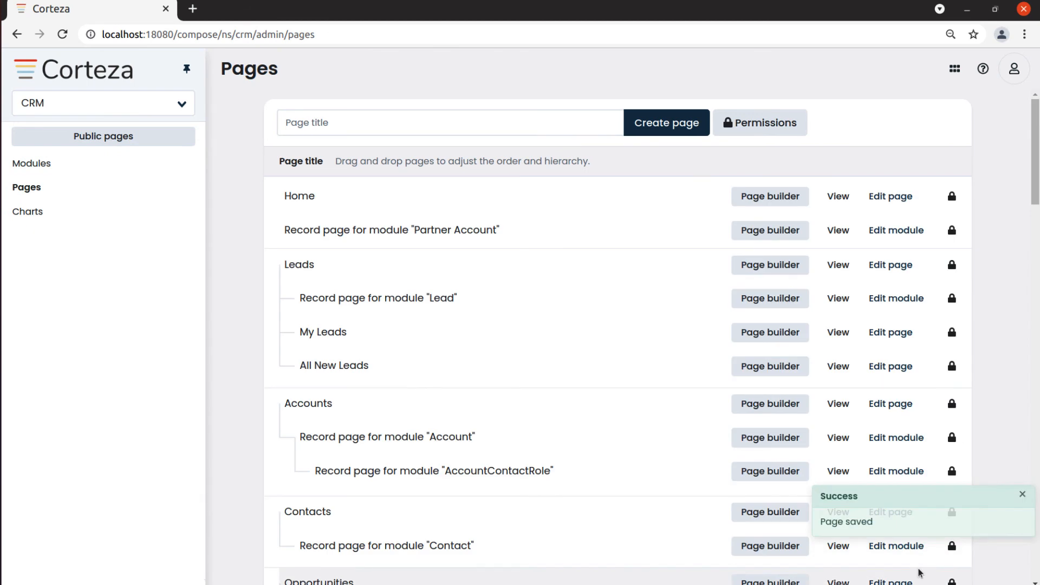